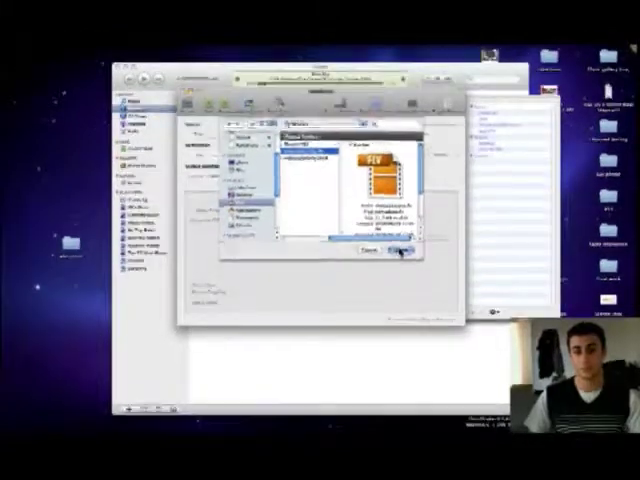
# Load the downloaded YouTube FLV file as HandBrake's video source
pyautogui.click(398, 250)
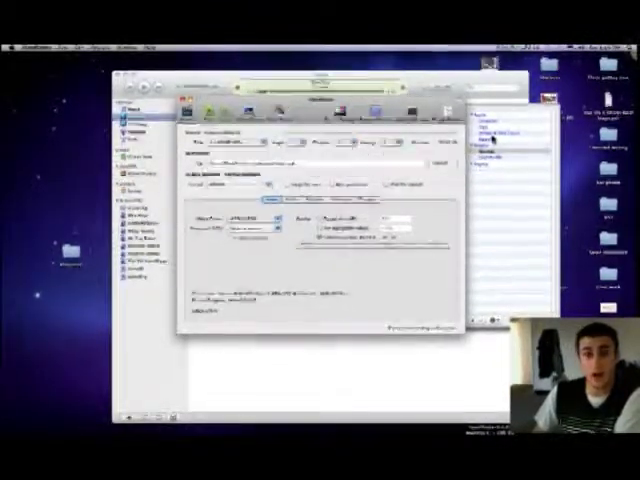
# Apply the iPod Touch output preset from the Presets drawer
pyautogui.click(496, 136)
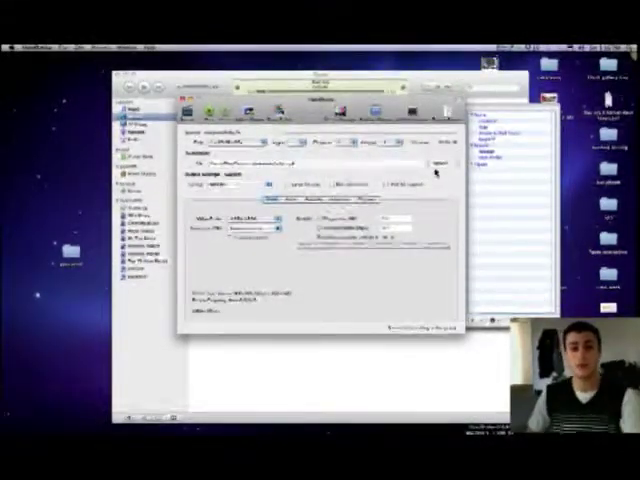
# Set the Movies folder as the destination for the converted MP4
pyautogui.click(436, 164)
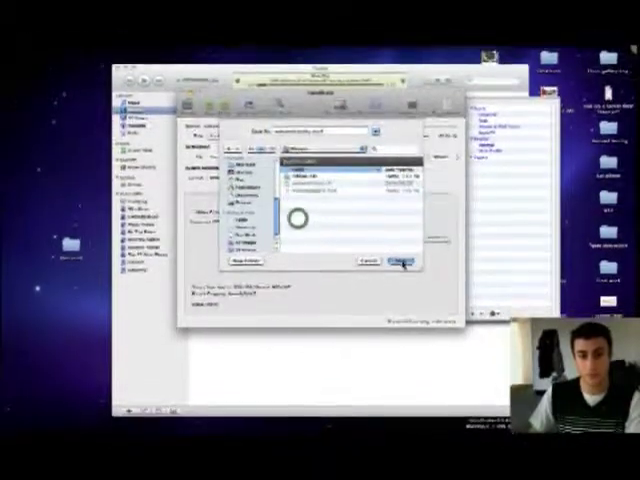
pyautogui.click(400, 258)
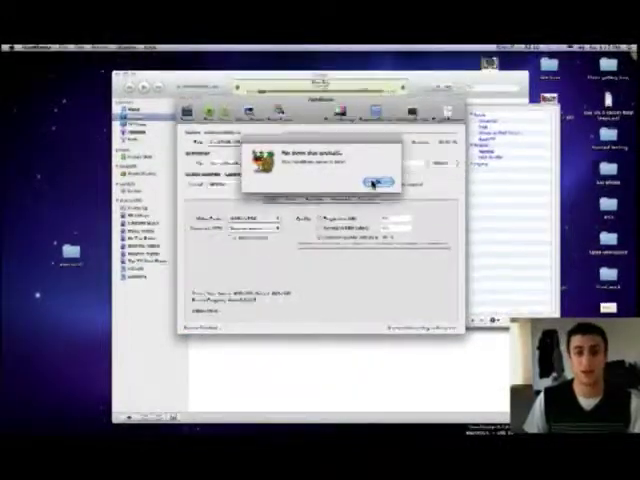
# Acknowledge the finished encode and quit HandBrake
pyautogui.click(374, 176)
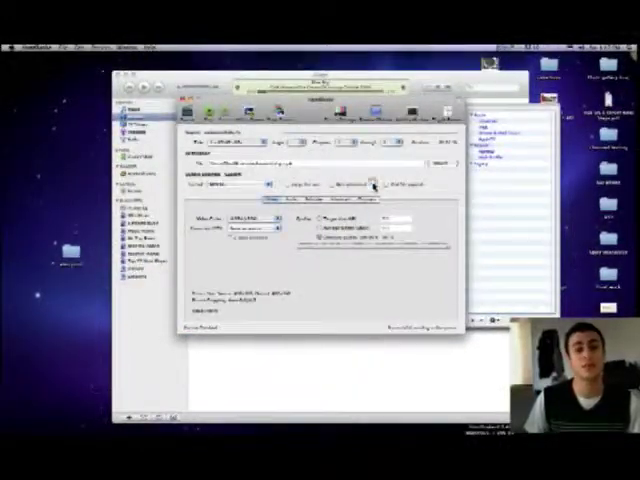
pyautogui.press('cmd+q')
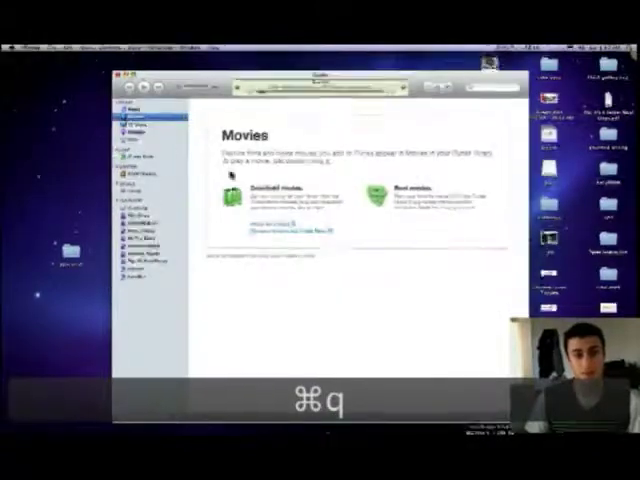